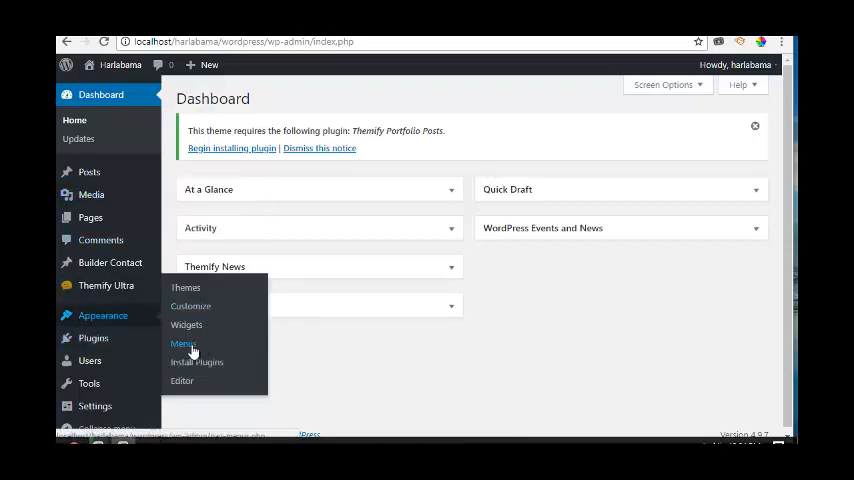
- Go to Appearance > Menus to edit the main navigation menu
click(182, 344)
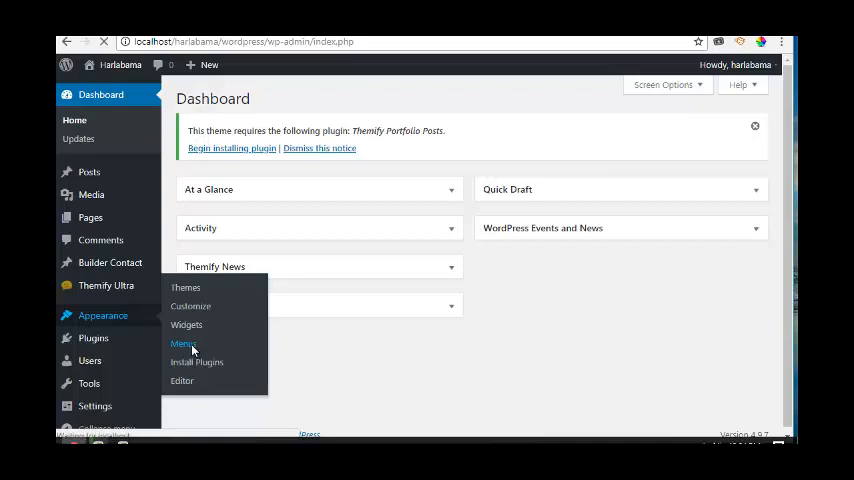
click(180, 344)
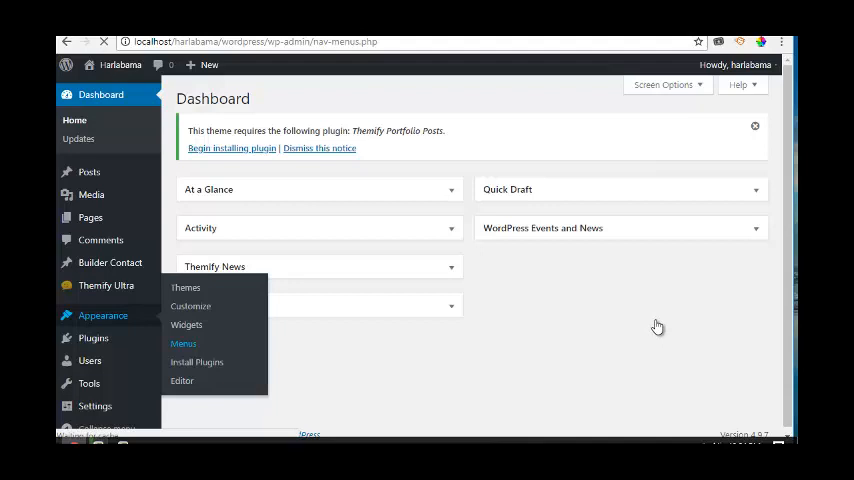
click(184, 344)
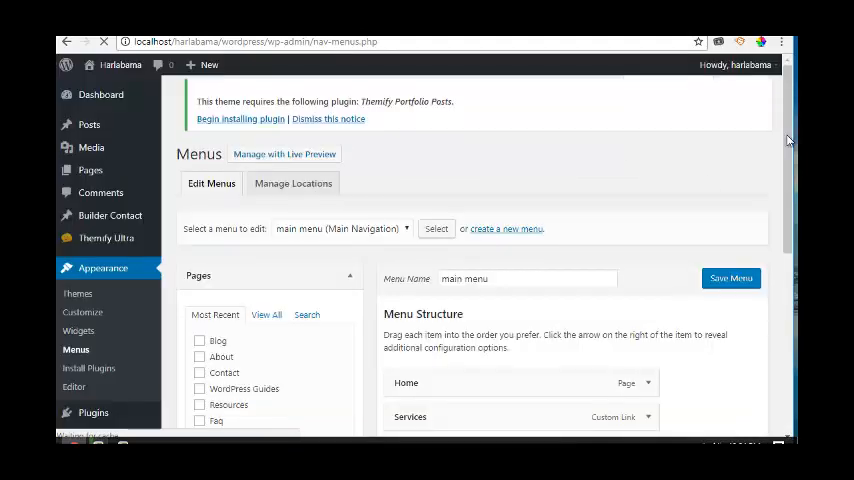
- Review the main menu's Home and Services items and expand the Custom Links box
scroll(down, 3)
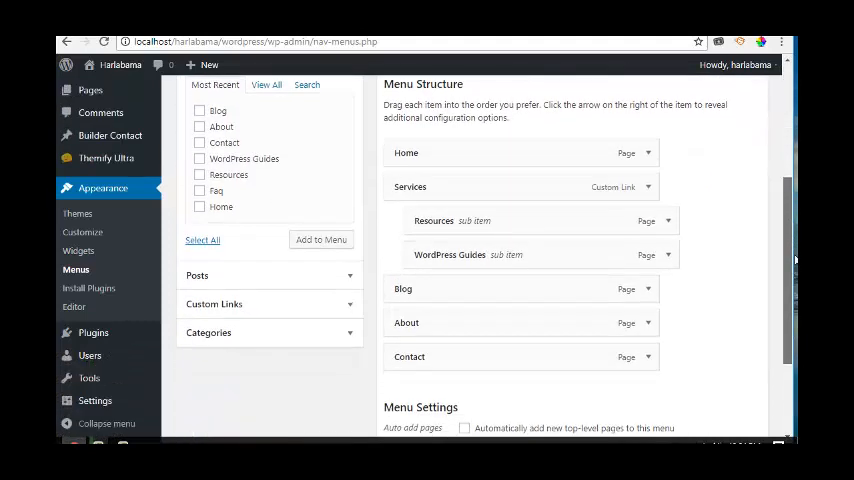
scroll(down, 3)
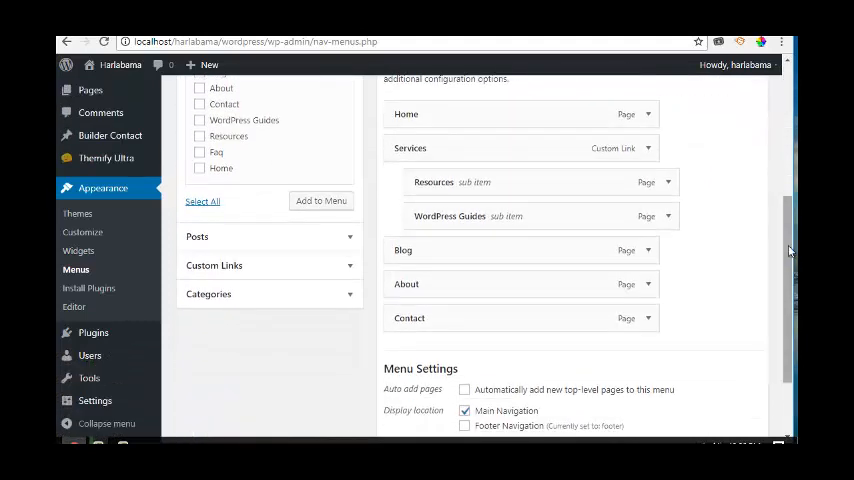
scroll(down, 3)
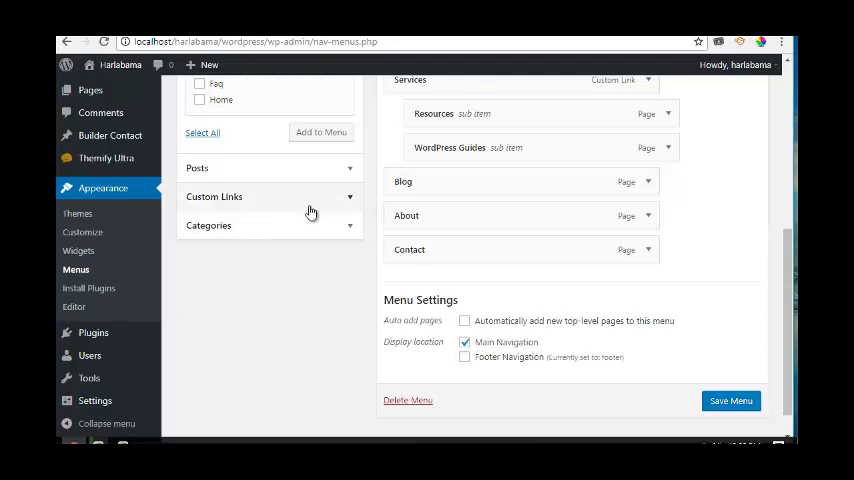
mouse_move(328, 208)
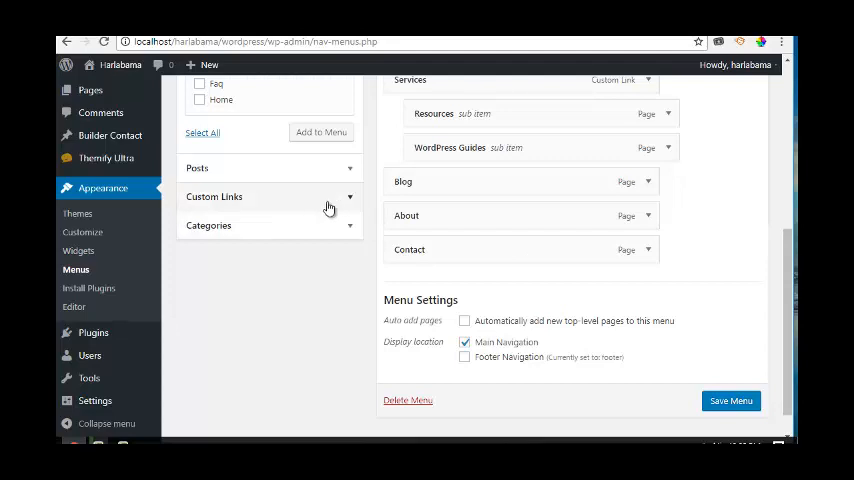
scroll(up, 3)
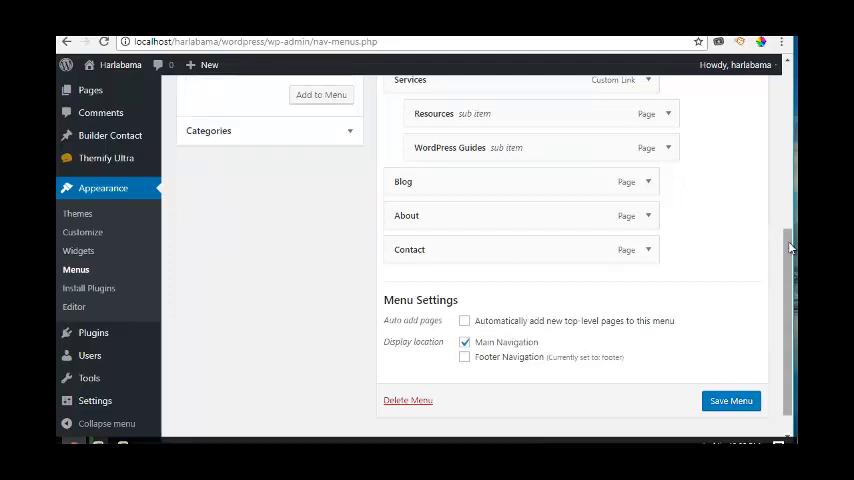
scroll(up, 3)
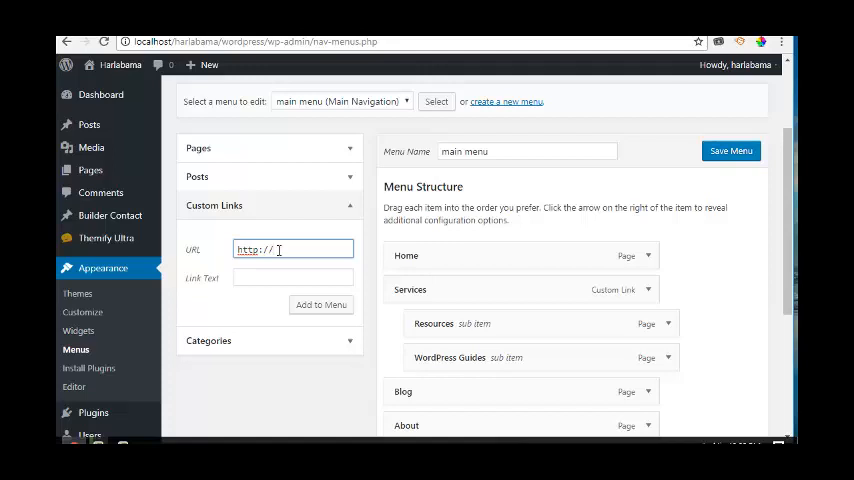
text(#)
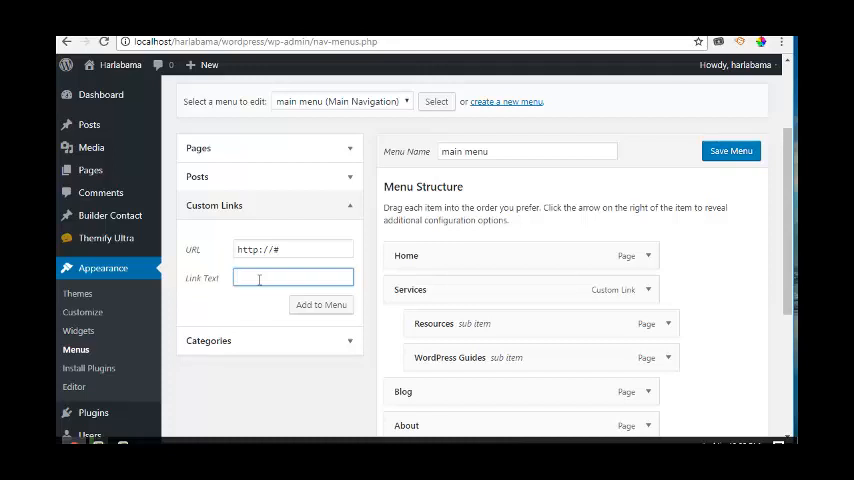
scroll(up, 3)
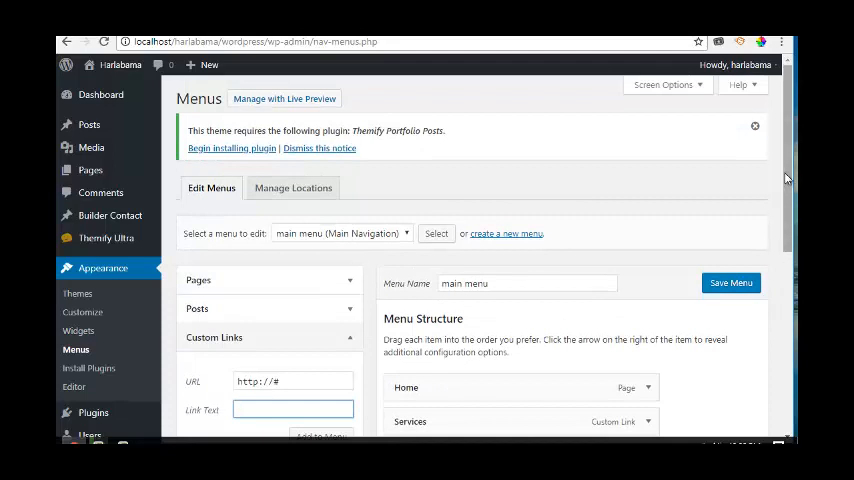
scroll(down, 3)
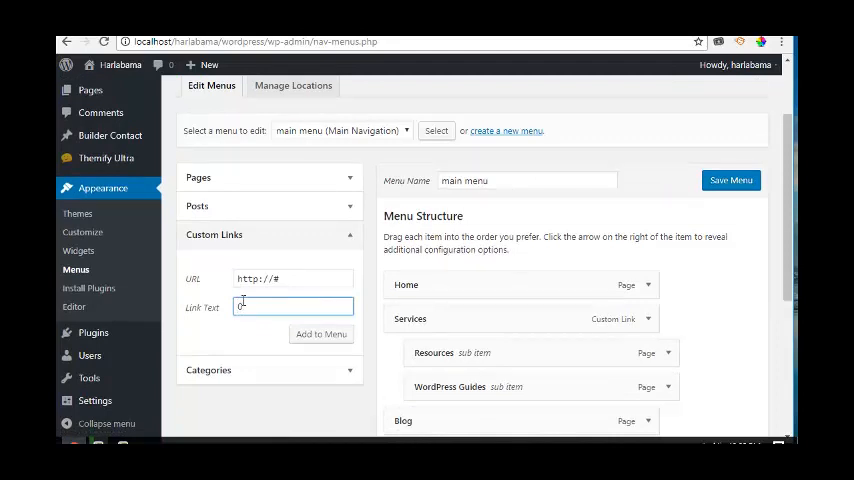
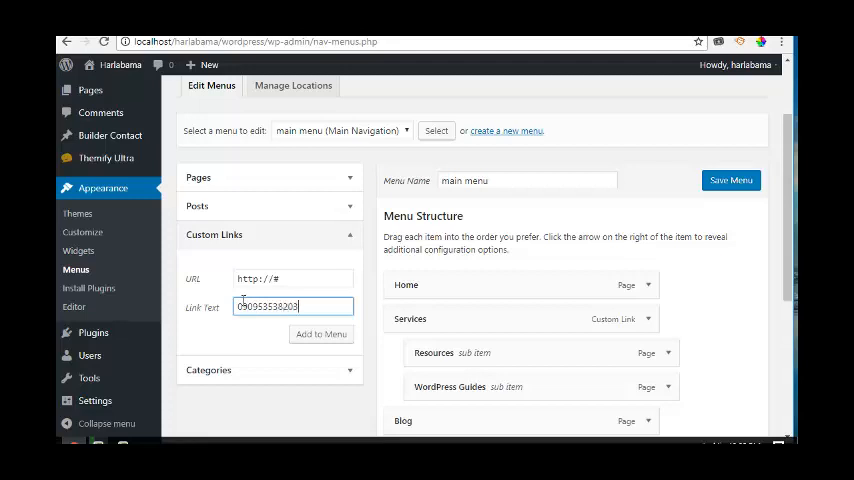
click(320, 334)
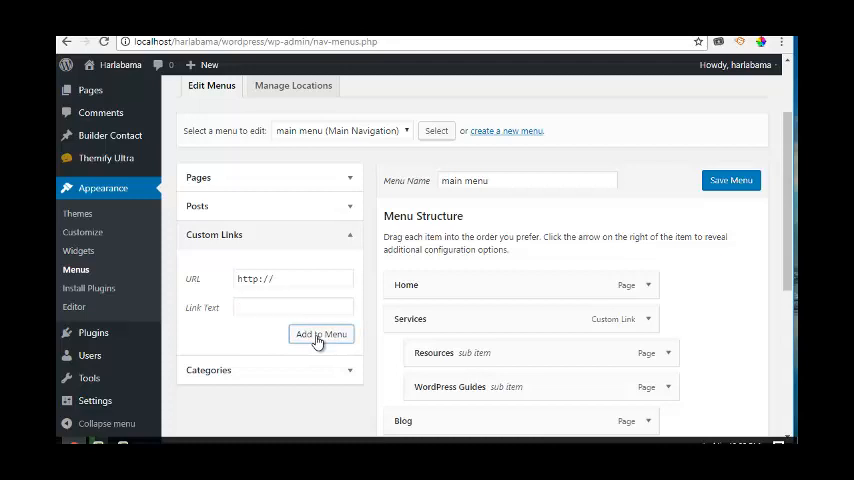
mouse_move(788, 204)
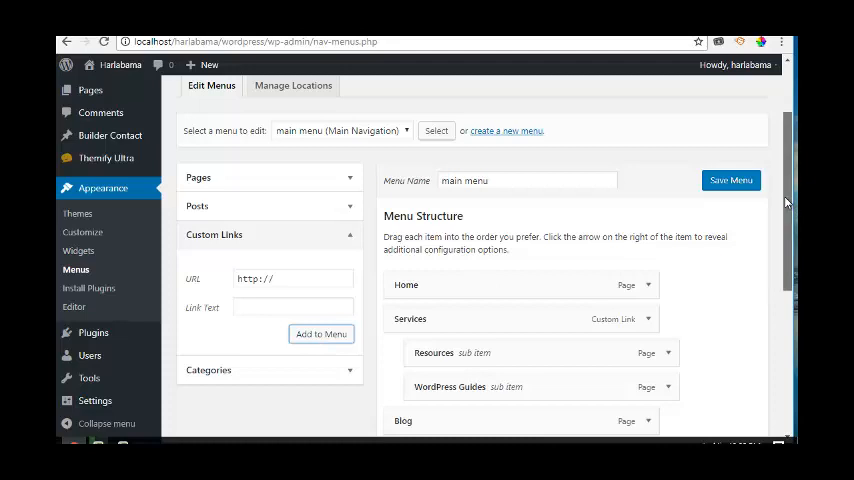
scroll(down, 3)
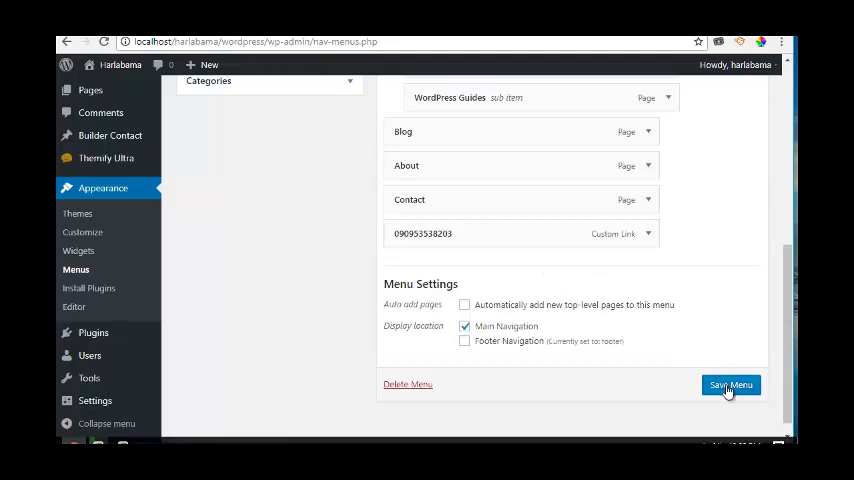
- Save the main menu and visit the live site from the admin bar
click(732, 384)
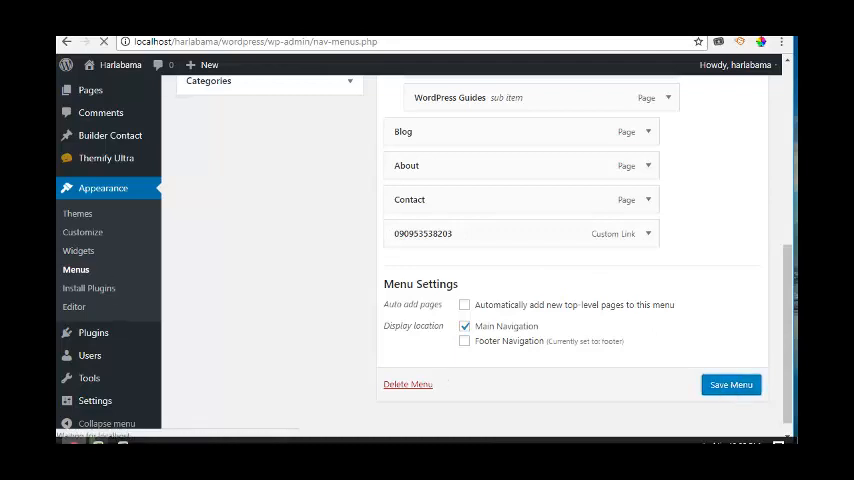
mouse_move(368, 196)
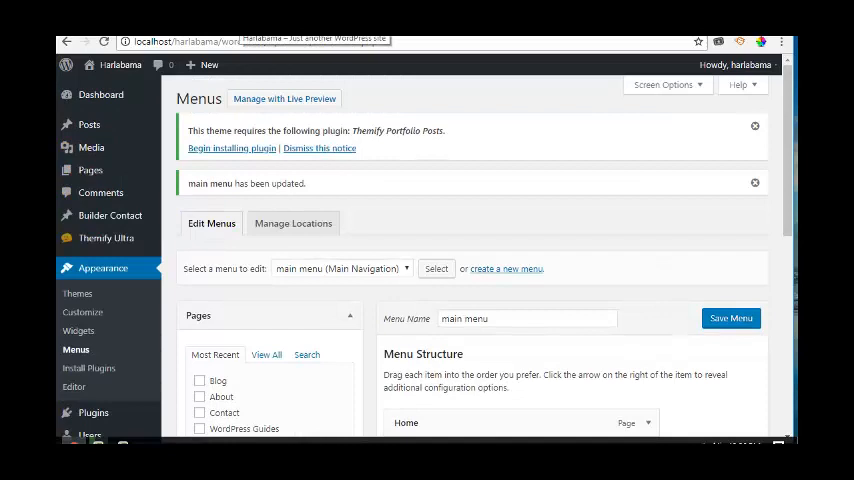
click(120, 64)
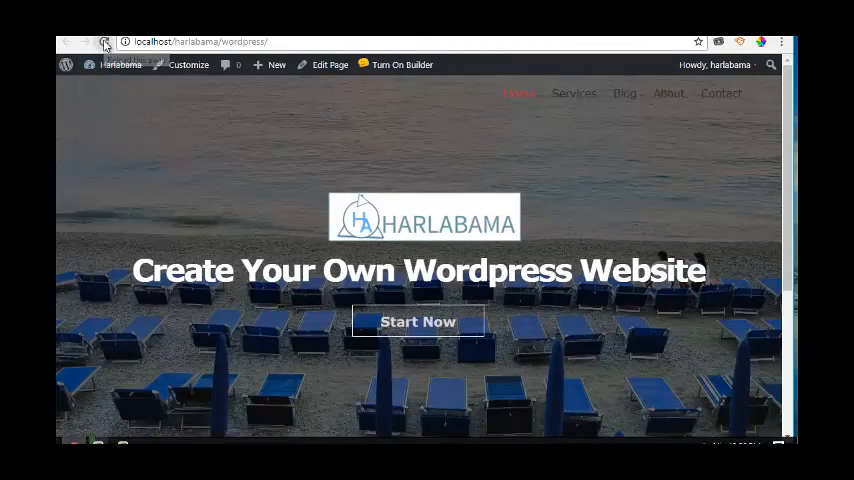
click(104, 40)
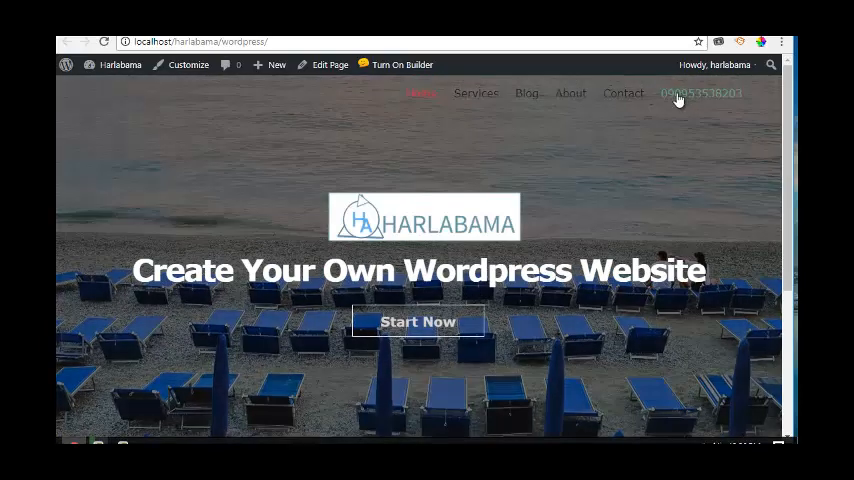
mouse_move(688, 112)
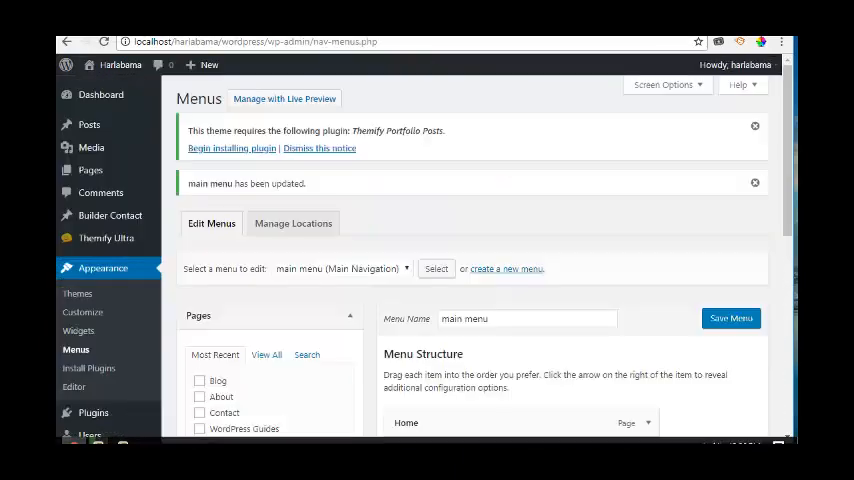
mouse_move(118, 276)
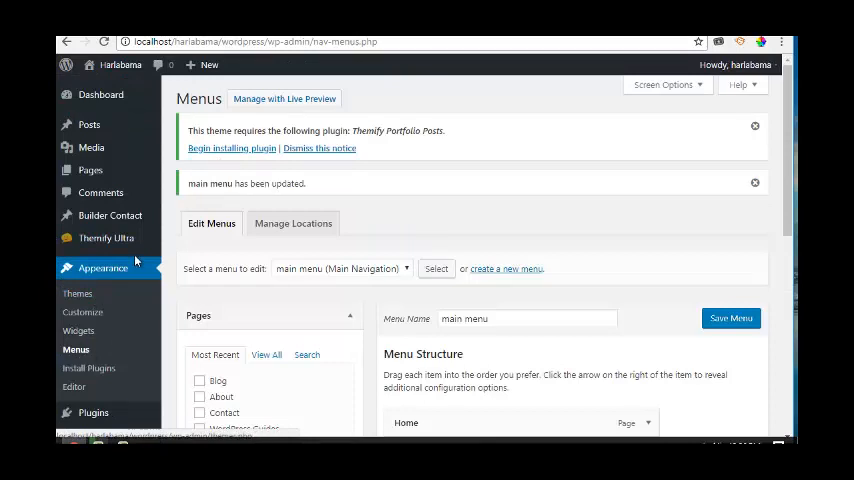
mouse_move(780, 210)
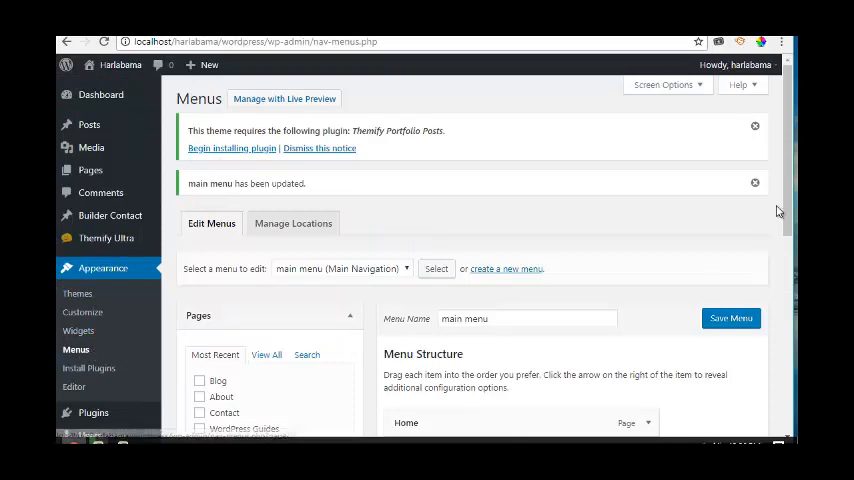
scroll(down, 3)
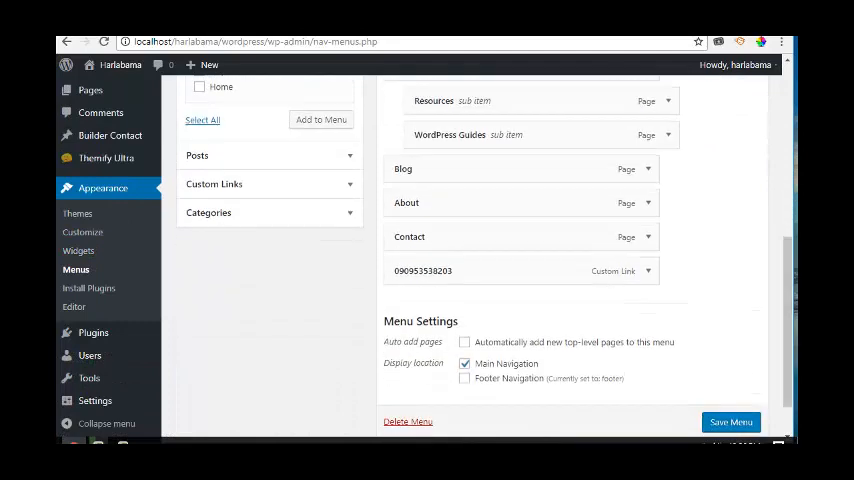
click(648, 272)
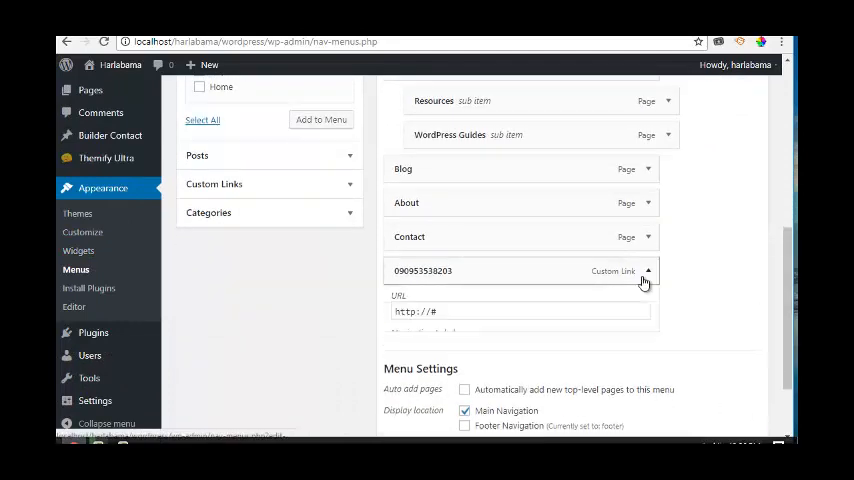
click(648, 272)
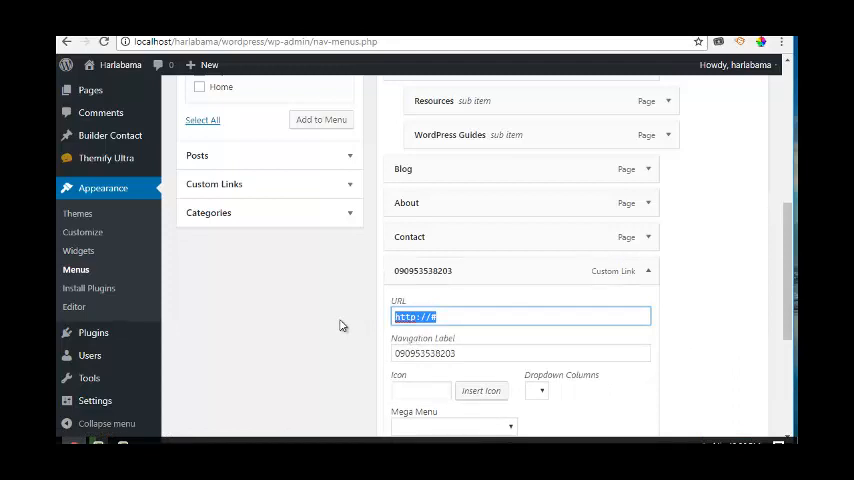
text(te)
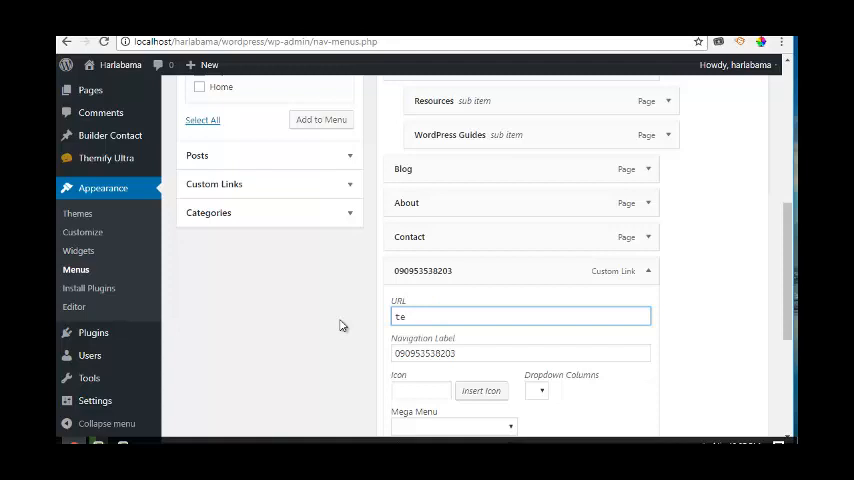
text(l:)
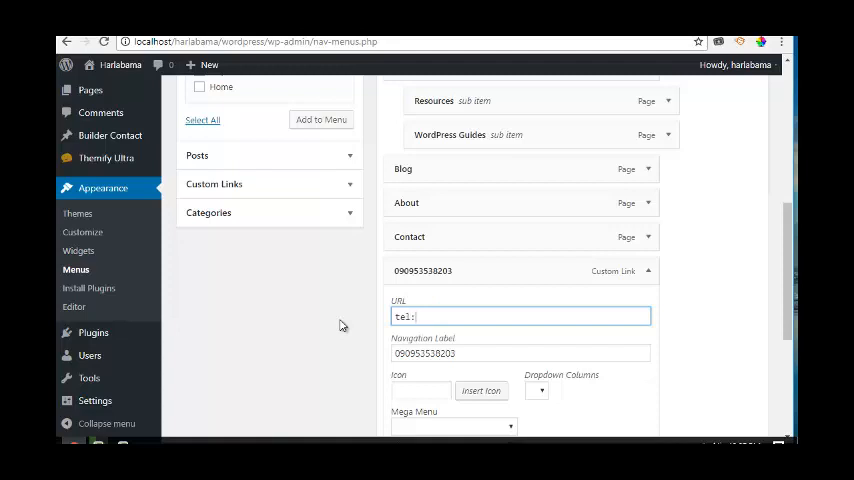
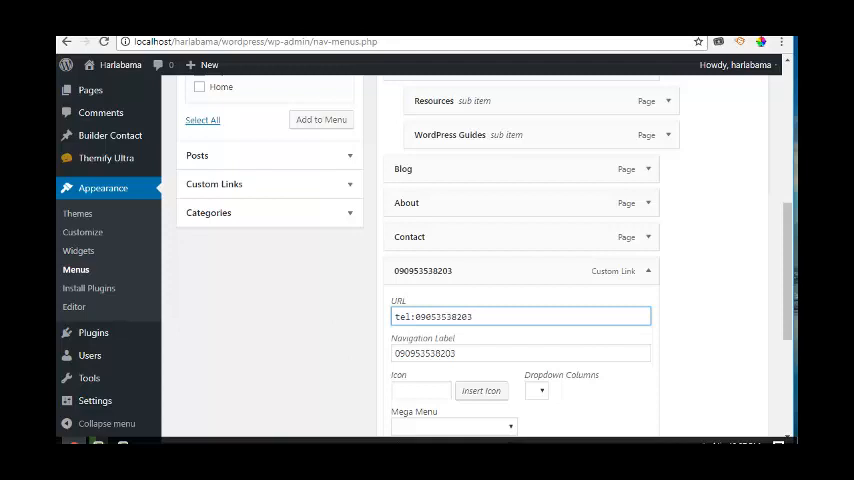
scroll(down, 3)
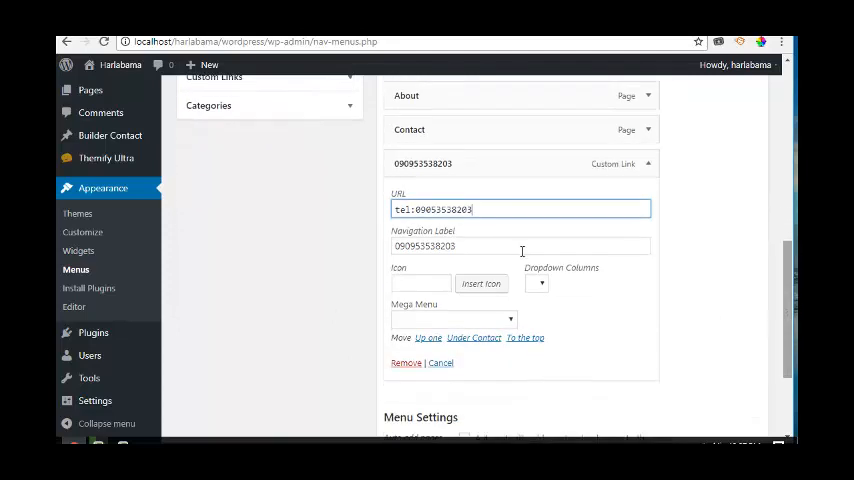
triple_click(520, 246)
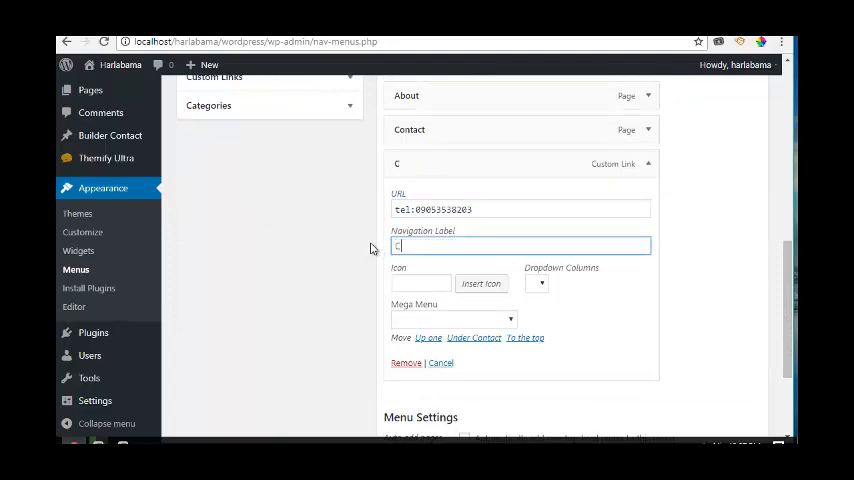
text(all)
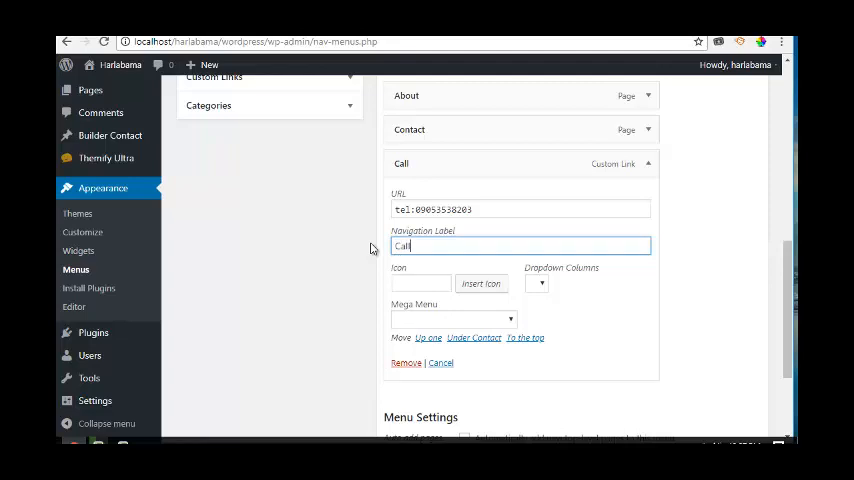
text(Us)
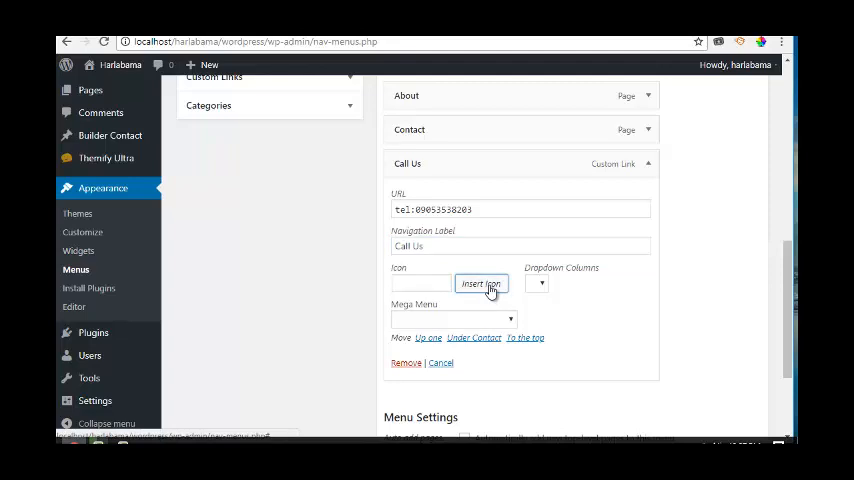
- Search the Font Awesome icon chooser for 'phone' to give Call Us the fa-phone icon
click(480, 284)
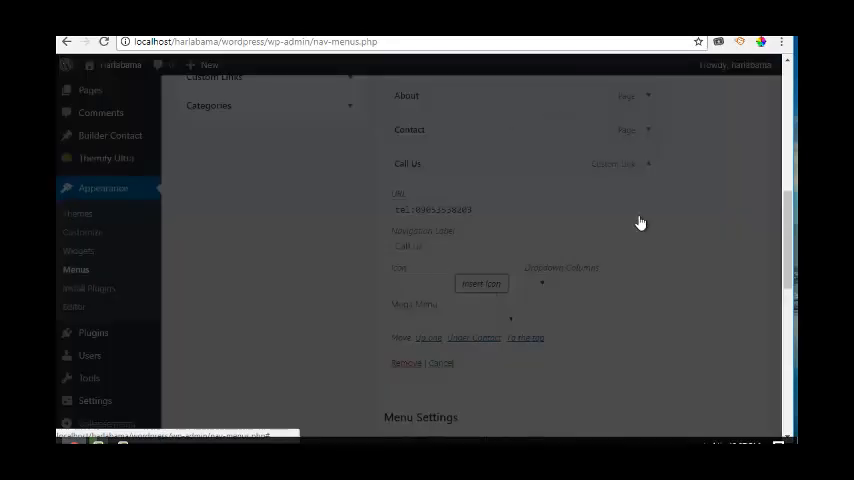
click(480, 284)
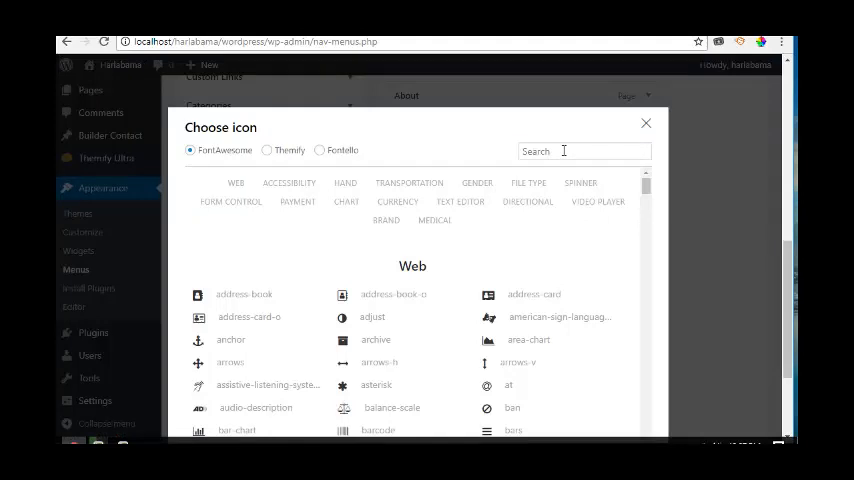
text(p)
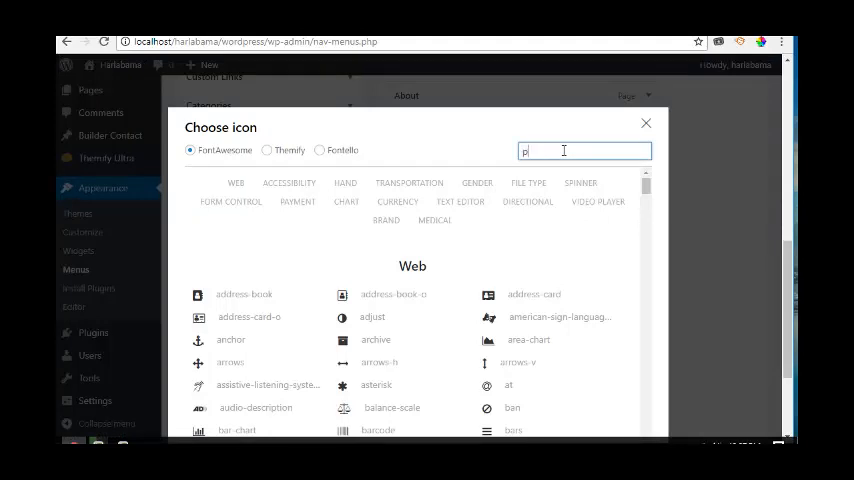
text(hone)
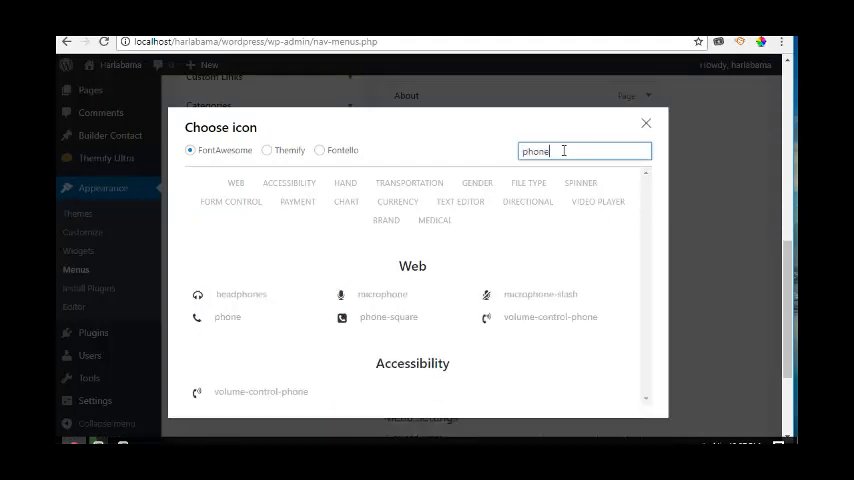
mouse_move(312, 264)
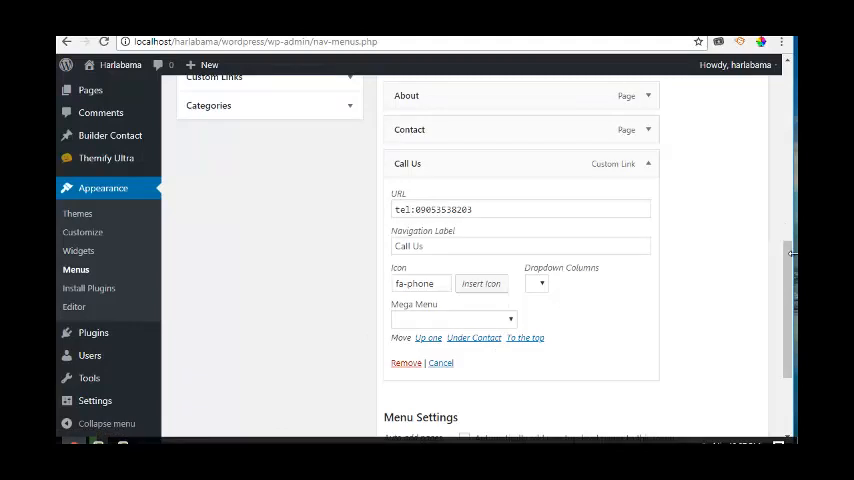
- Save the main menu with the Call Us tel: link and phone icon, then visit the site
scroll(down, 3)
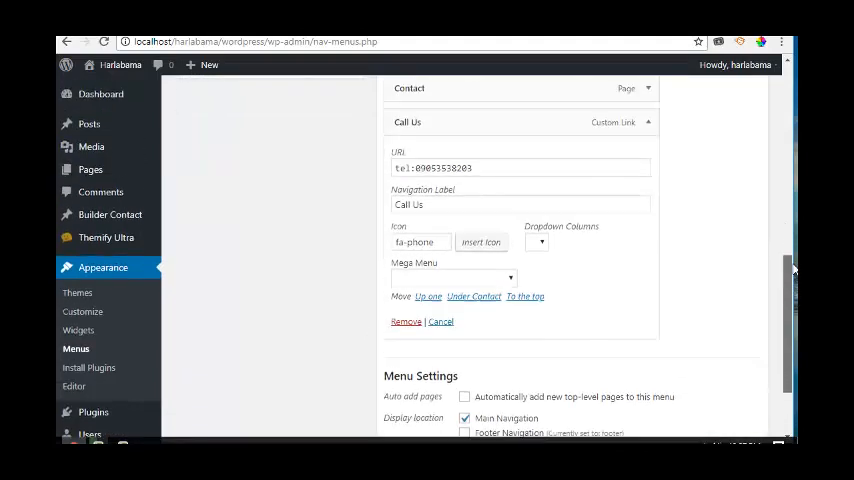
scroll(down, 3)
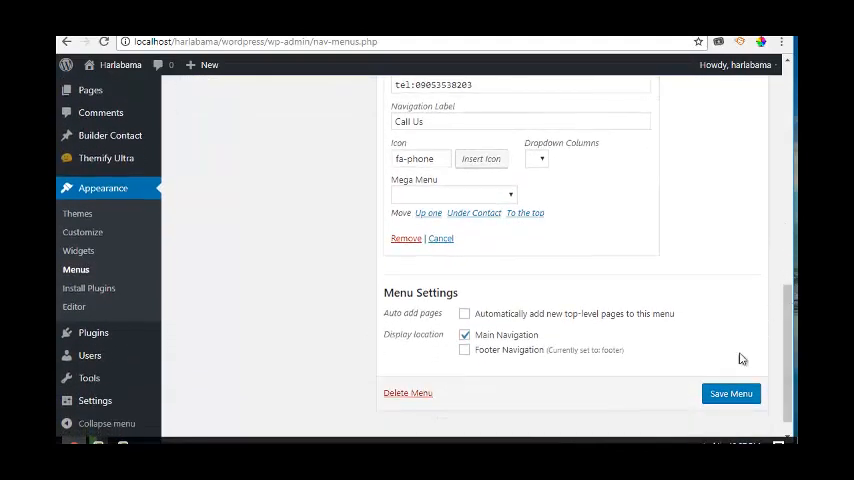
click(732, 392)
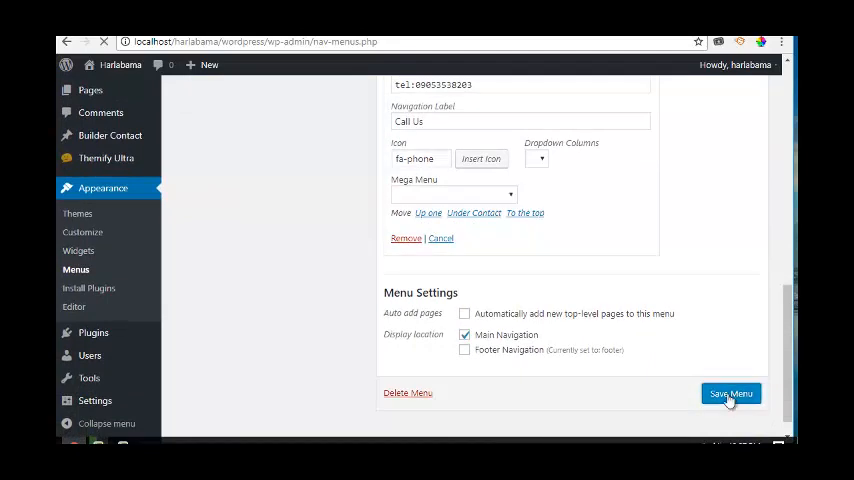
click(732, 392)
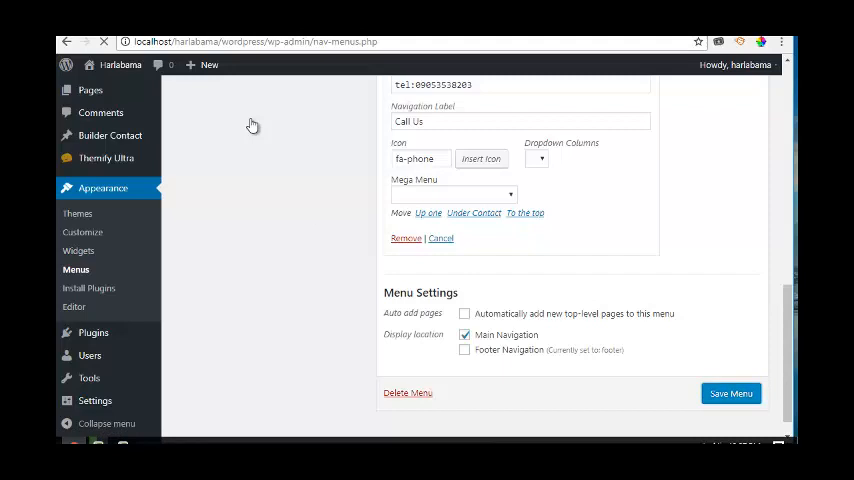
click(732, 392)
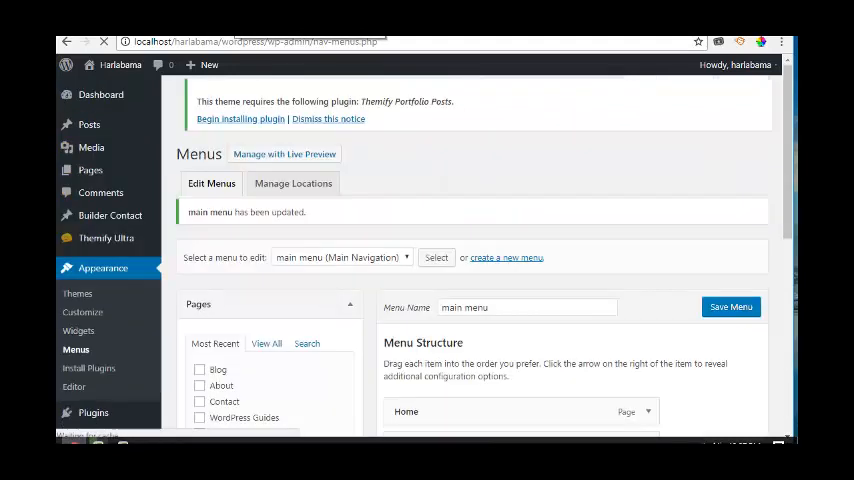
click(112, 64)
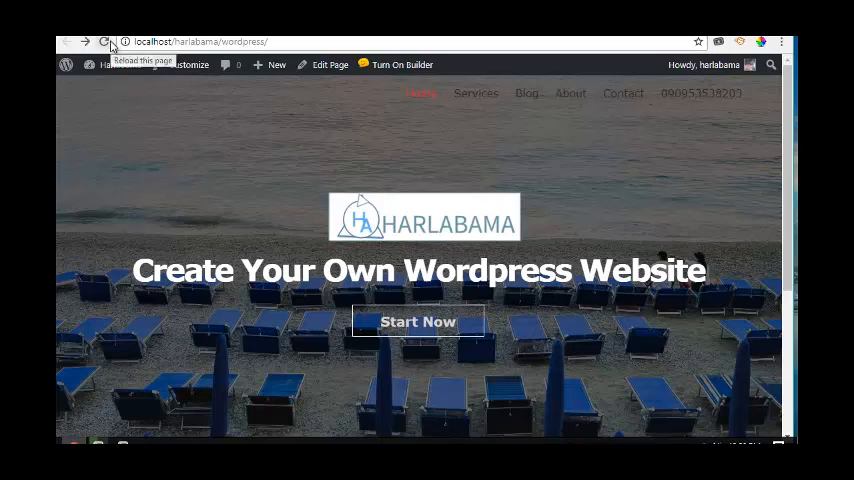
- Reload the live front page to show Call Us with its phone icon in the navigation
click(104, 40)
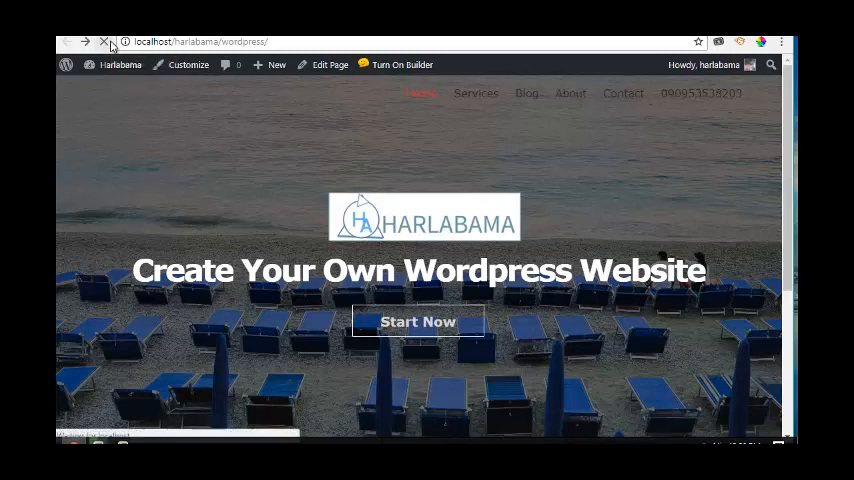
click(104, 42)
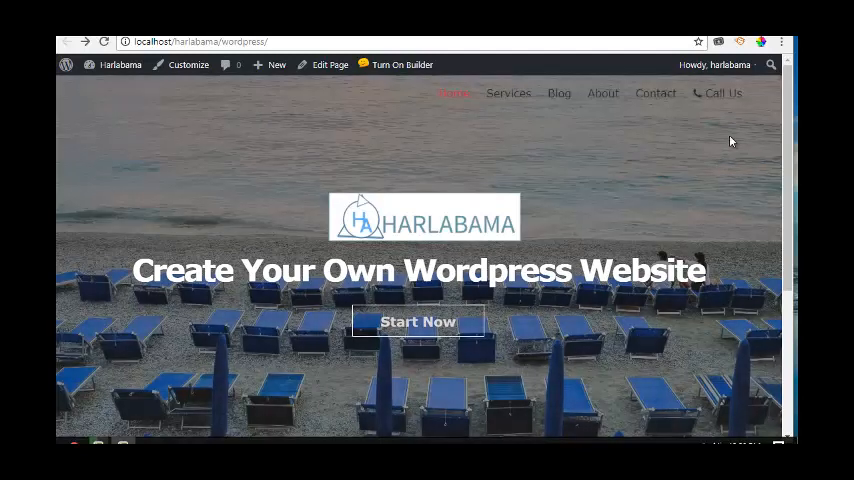
mouse_move(736, 160)
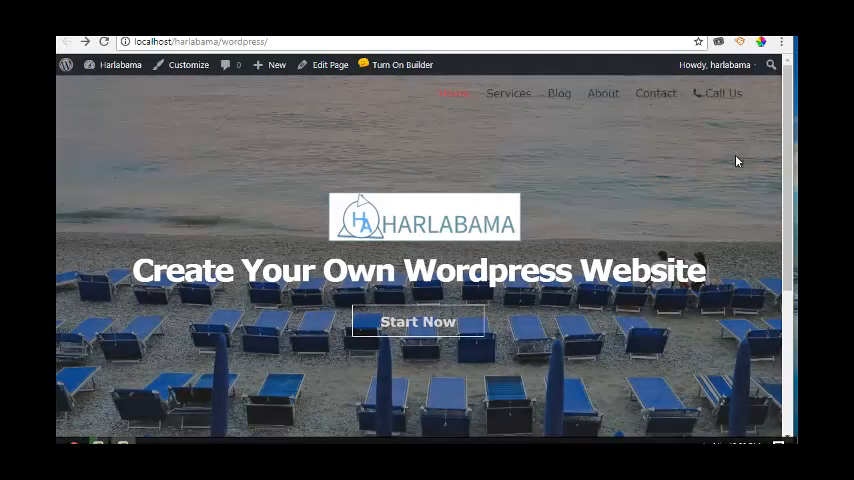
mouse_move(698, 100)
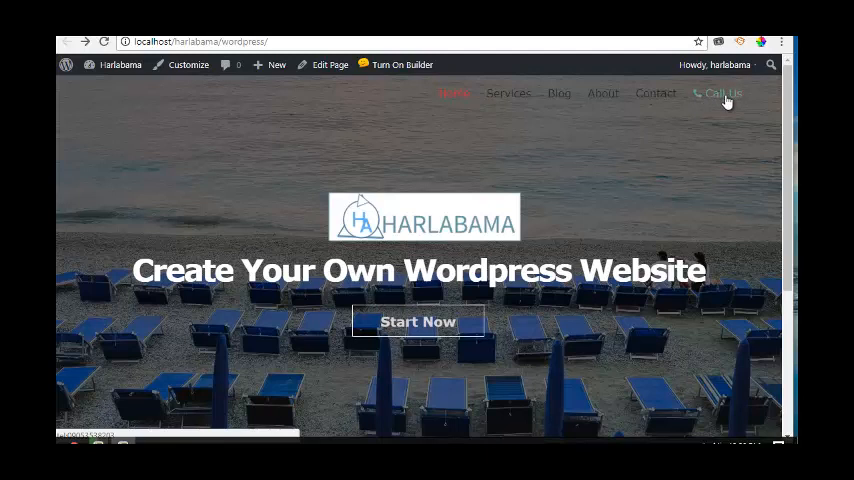
click(718, 92)
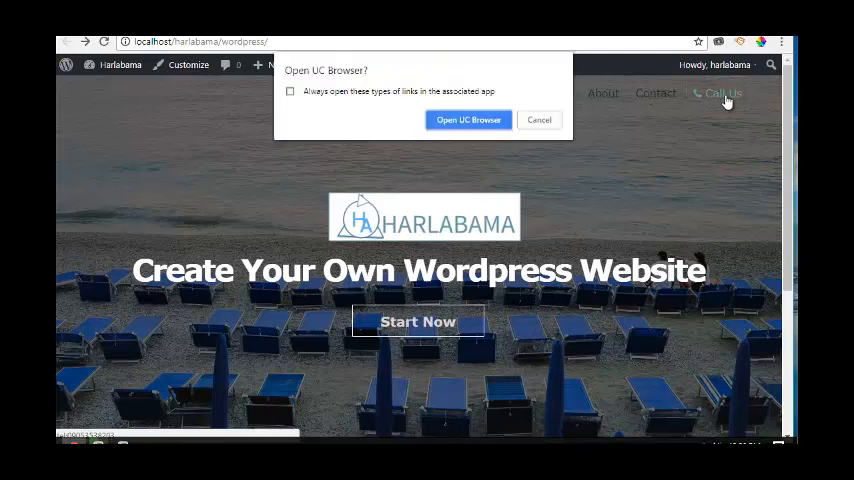
mouse_move(330, 98)
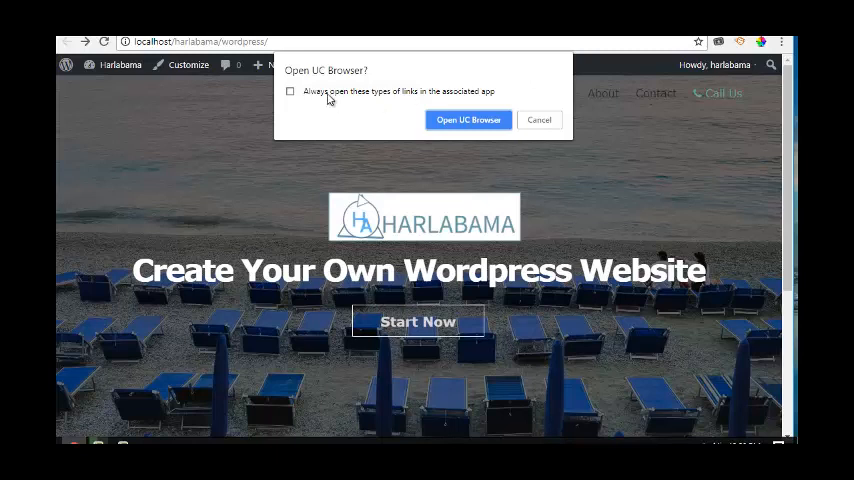
mouse_move(444, 86)
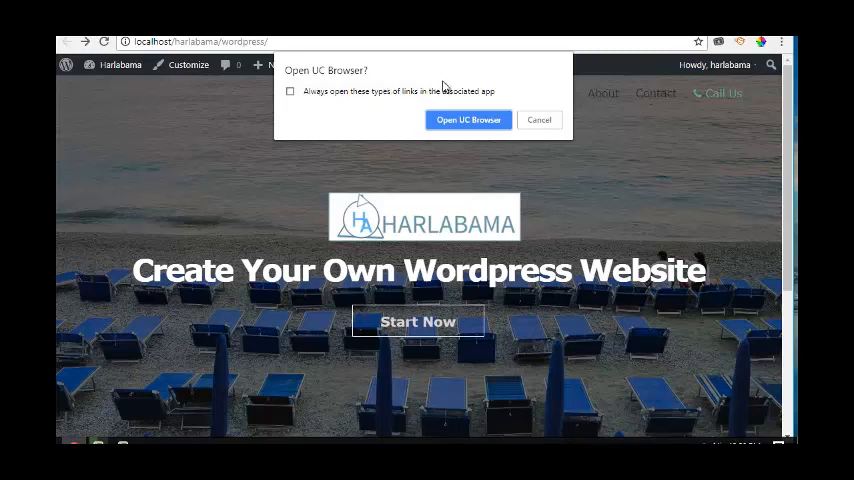
mouse_move(358, 128)
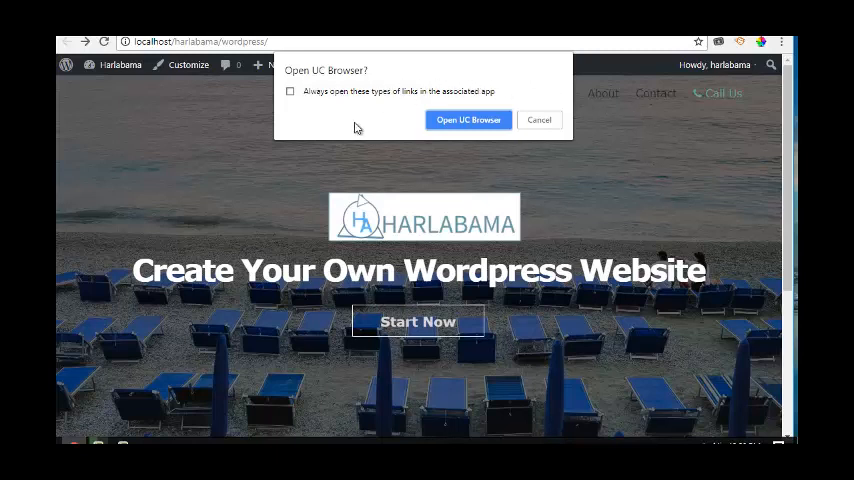
mouse_move(432, 156)
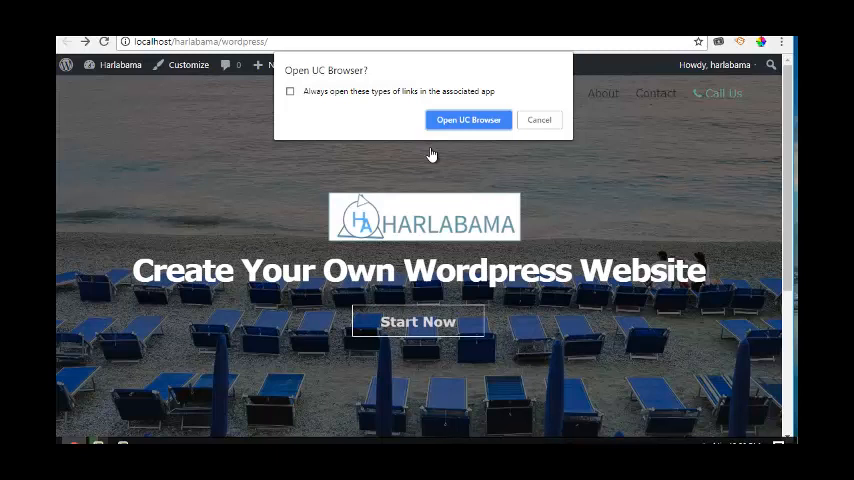
click(538, 120)
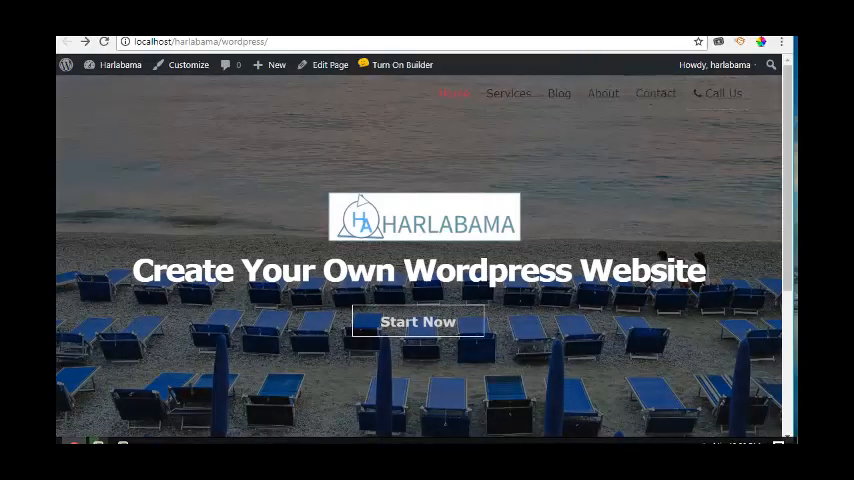